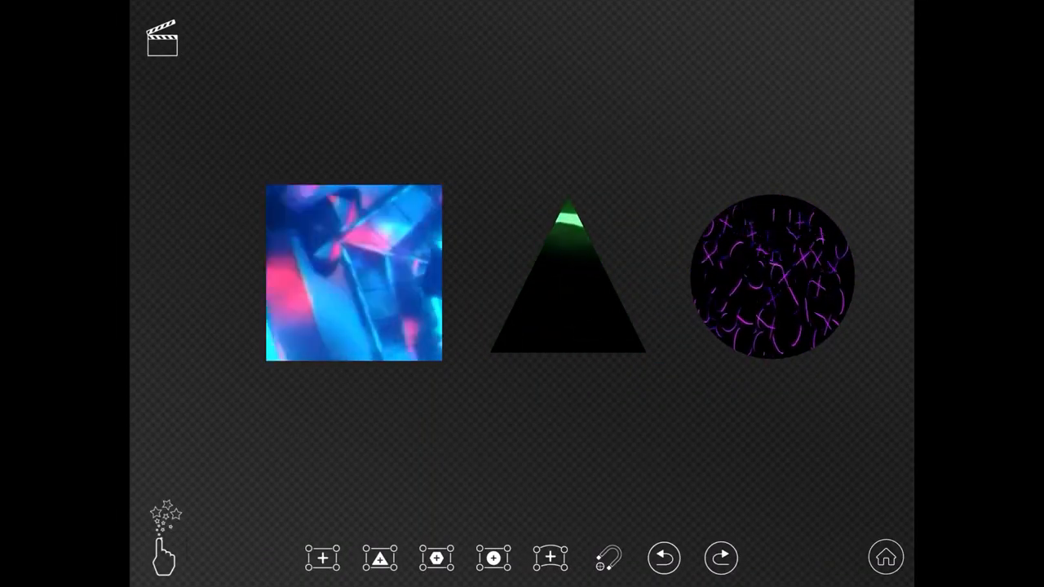
Open a shape's Material Selection with the Tap option enabled and a white material
click(354, 274)
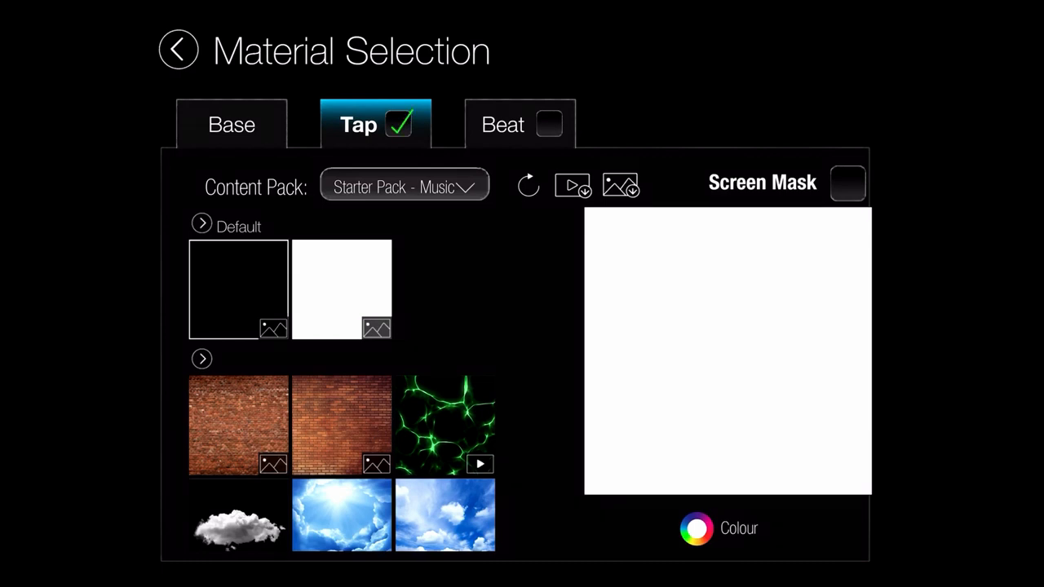
Choose the Starter Pack - Retail content pack, enable Beat, and browse its materials
click(404, 187)
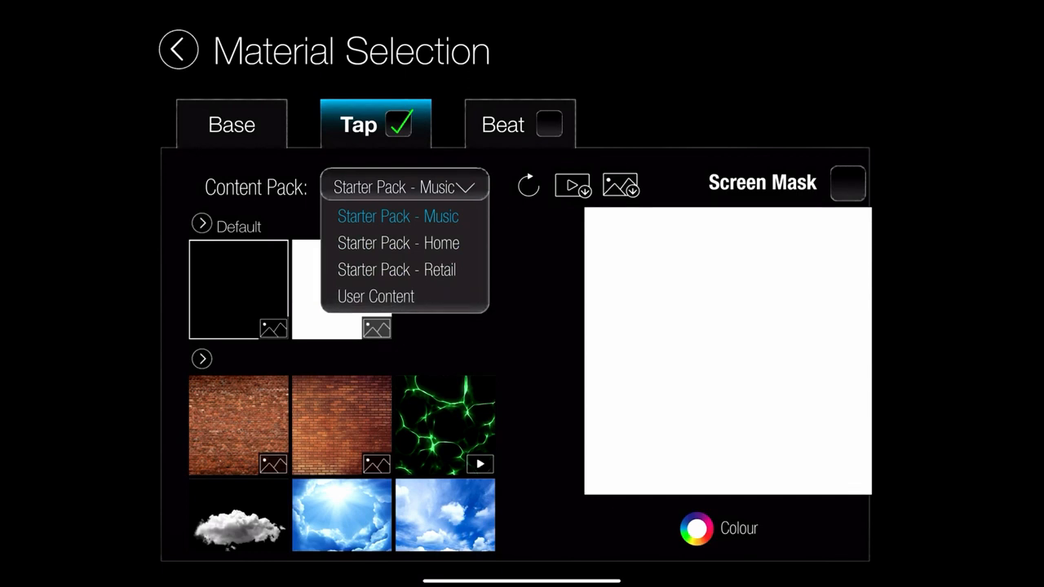
click(396, 269)
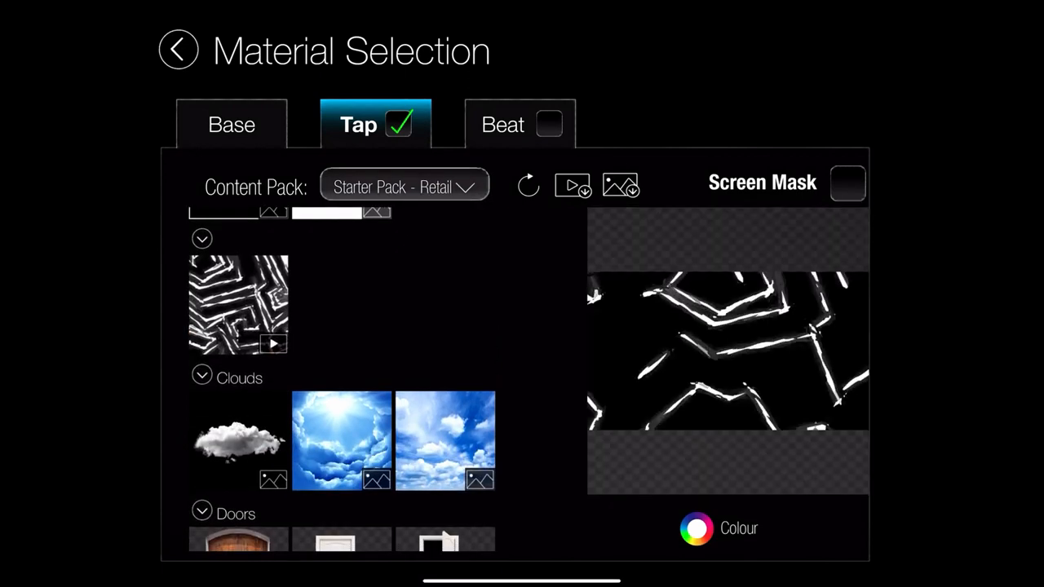
click(238, 304)
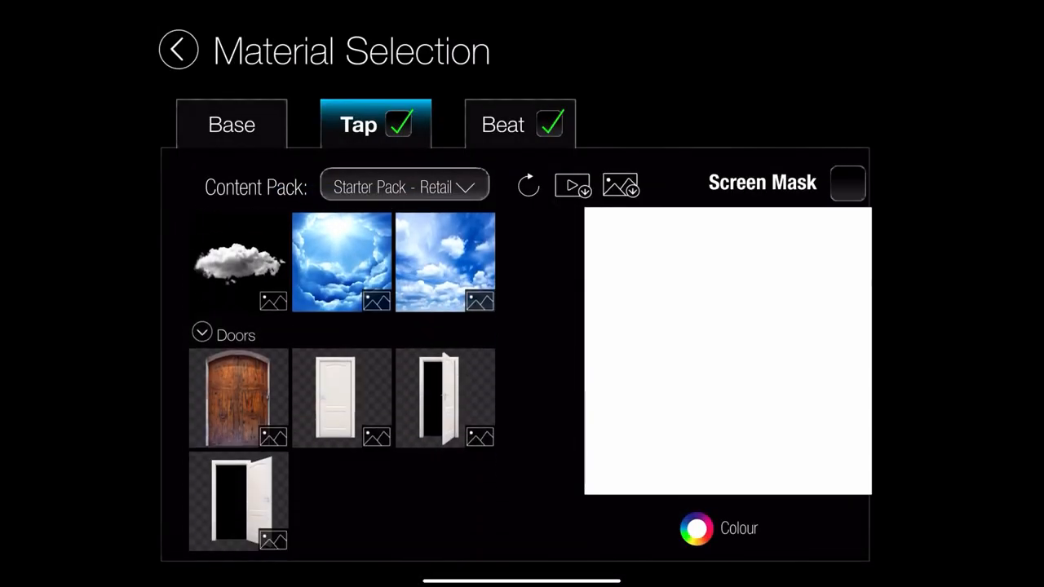
scroll(down, 3)
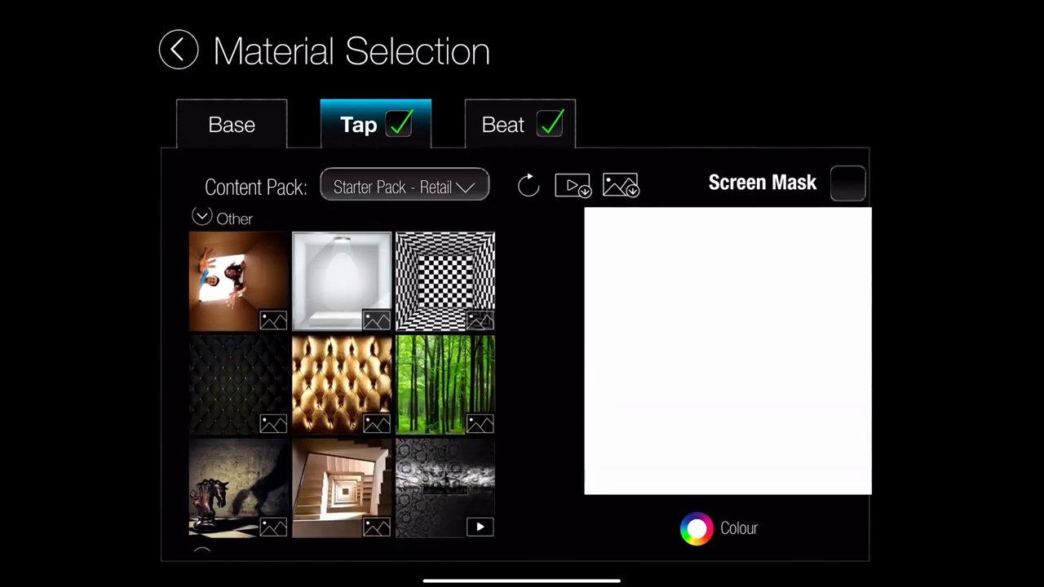
scroll(down, 3)
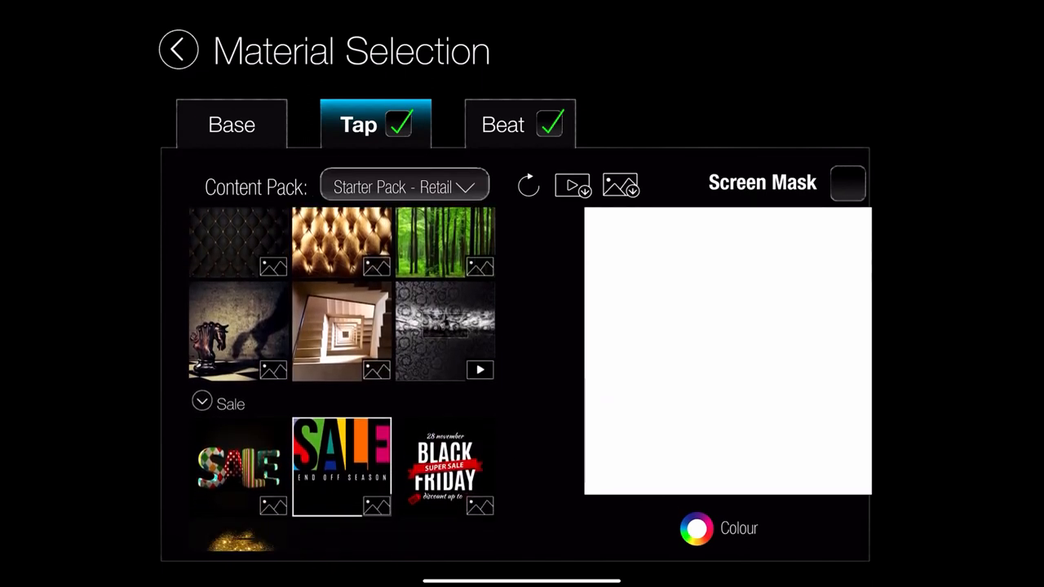
Choose the Starter Pack - Music content pack, browse its grid, and disable Beat
click(404, 186)
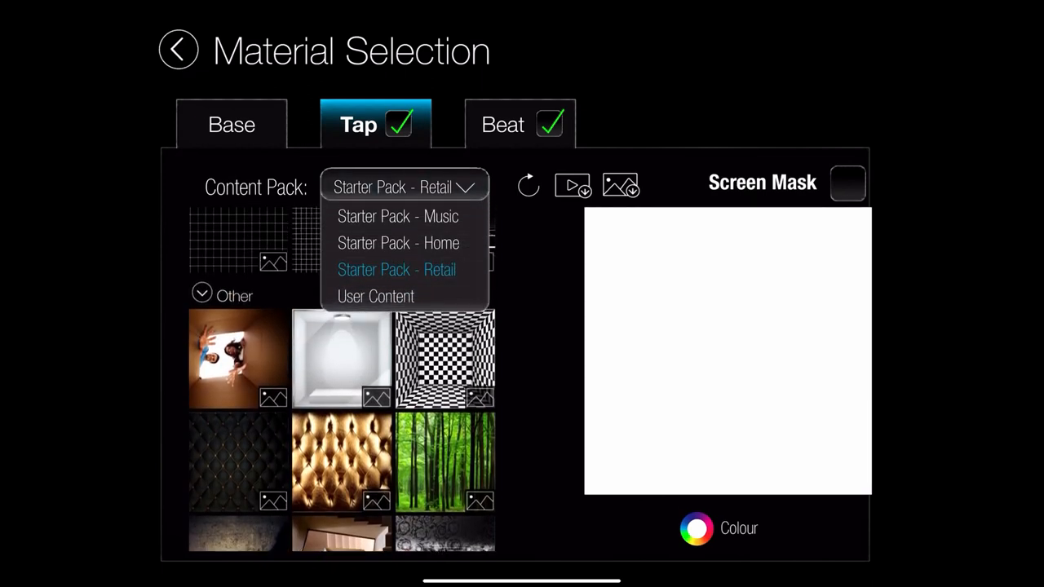
click(399, 216)
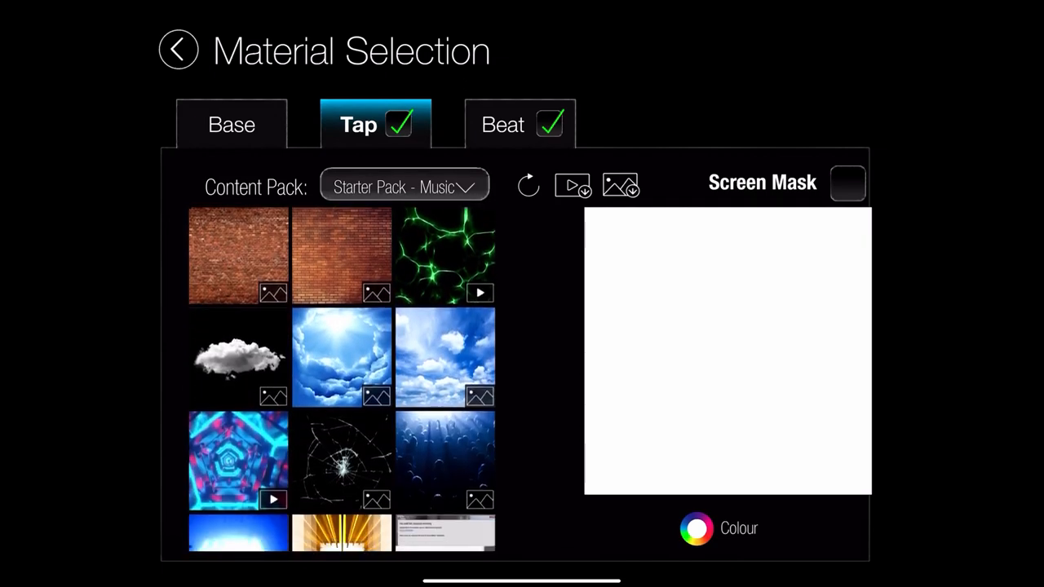
scroll(down, 3)
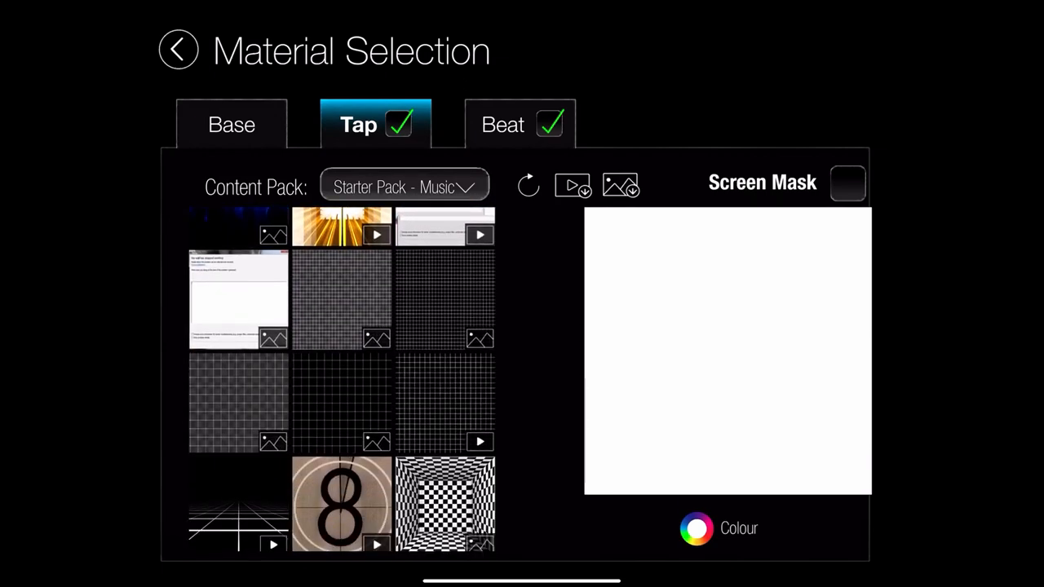
scroll(down, 3)
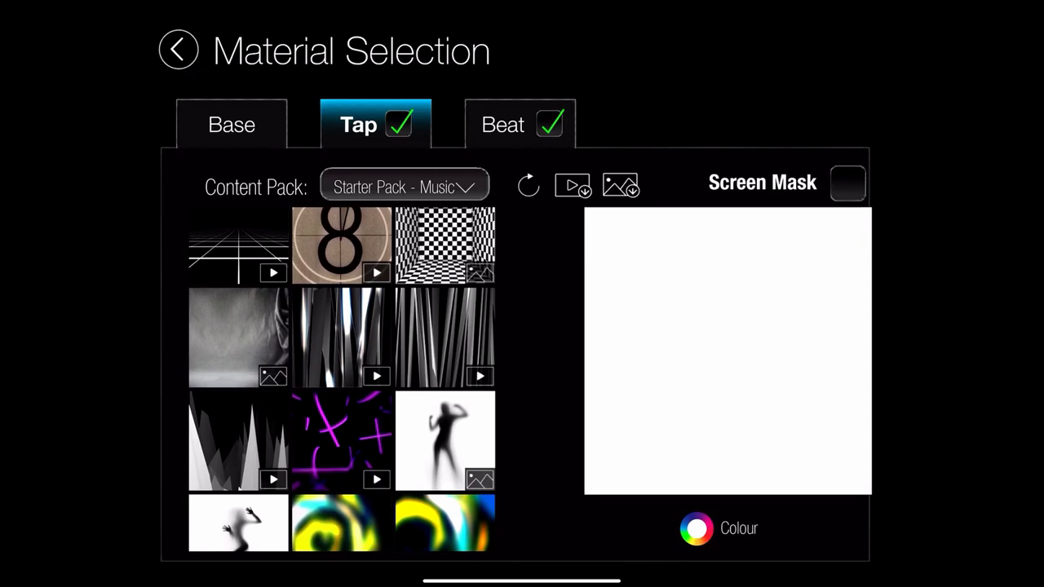
click(445, 337)
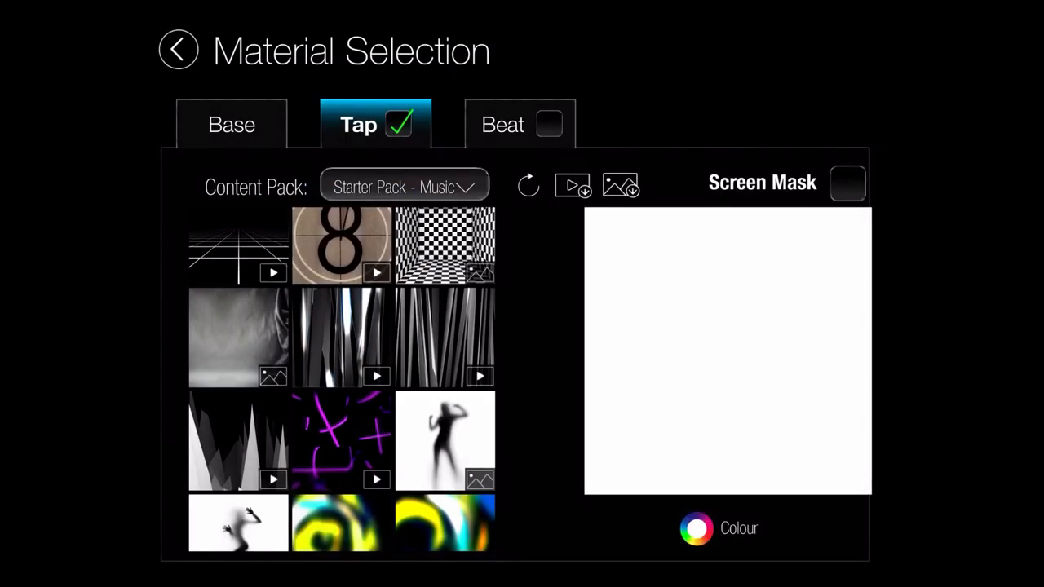
Return to the mapping canvas and play the square, triangle and circle content
click(237, 440)
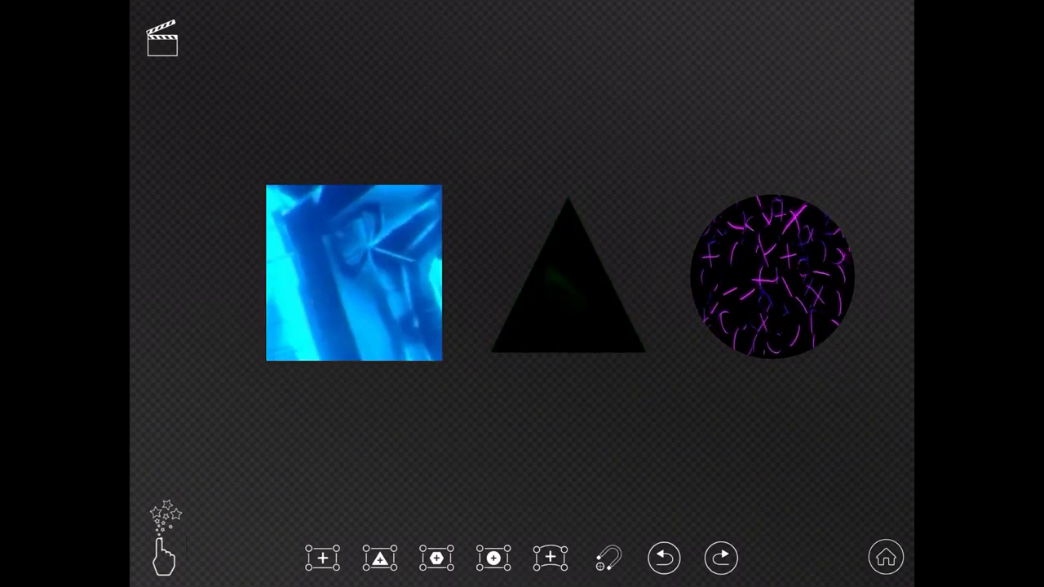
click(163, 40)
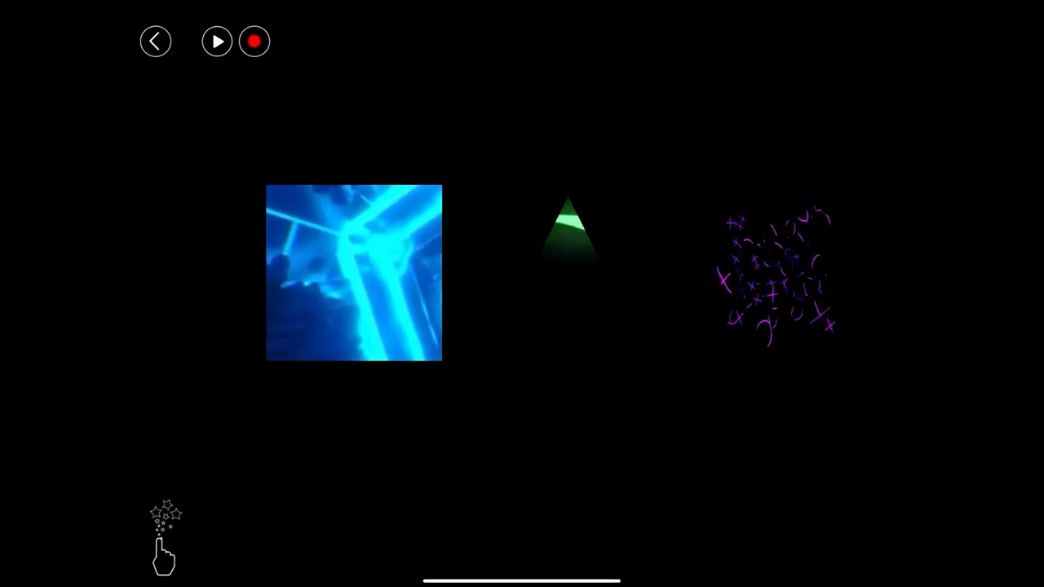